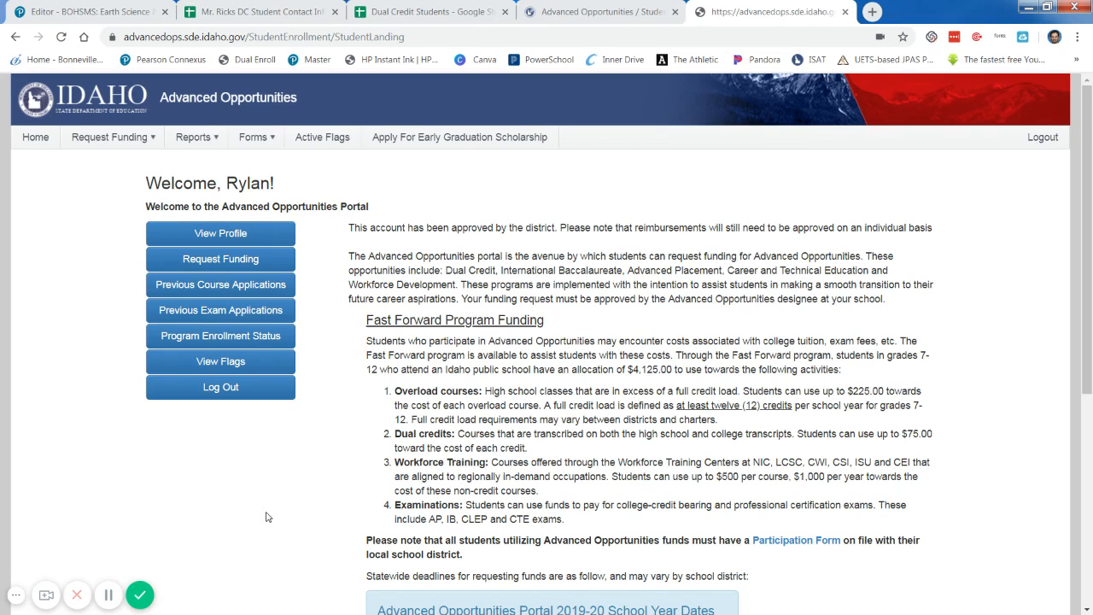
mouse_move(324, 598)
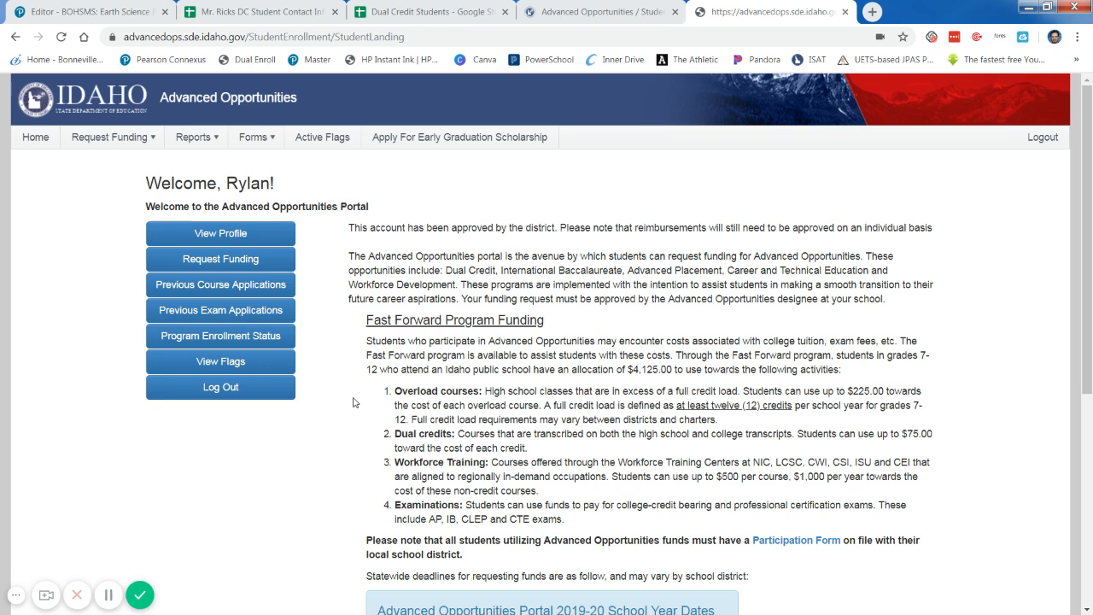
mouse_move(322, 374)
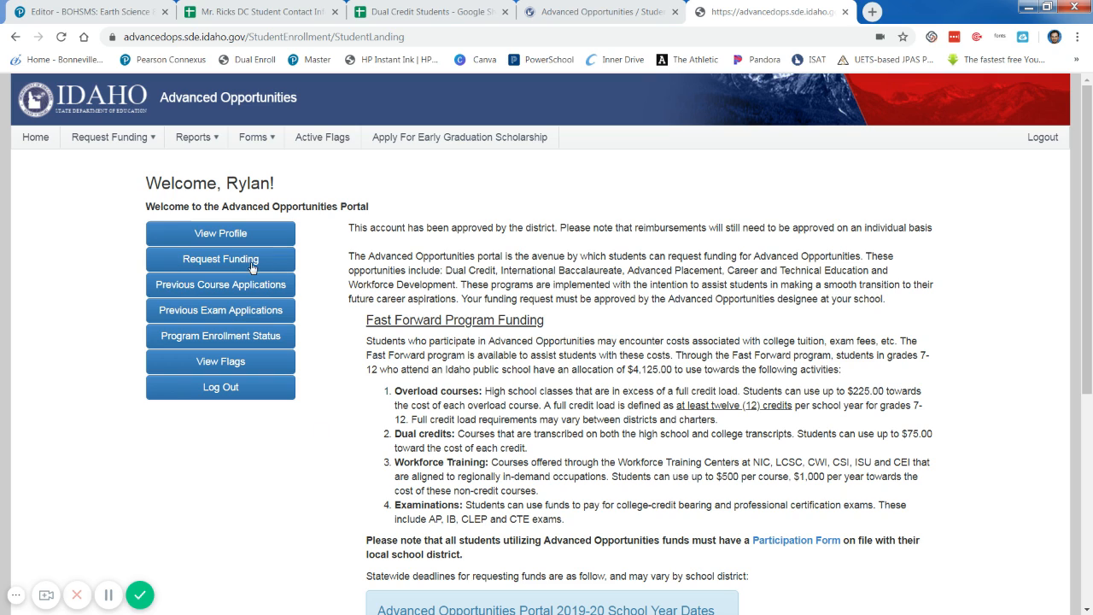
Step: Start a new funding request and choose a course rather than an exam
click(220, 258)
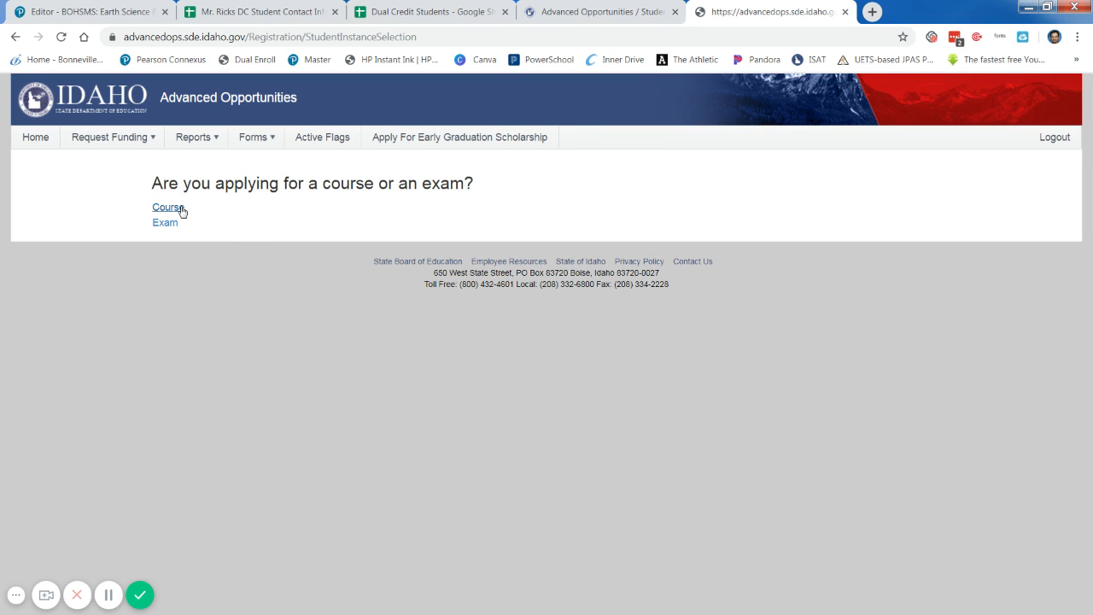
mouse_move(203, 245)
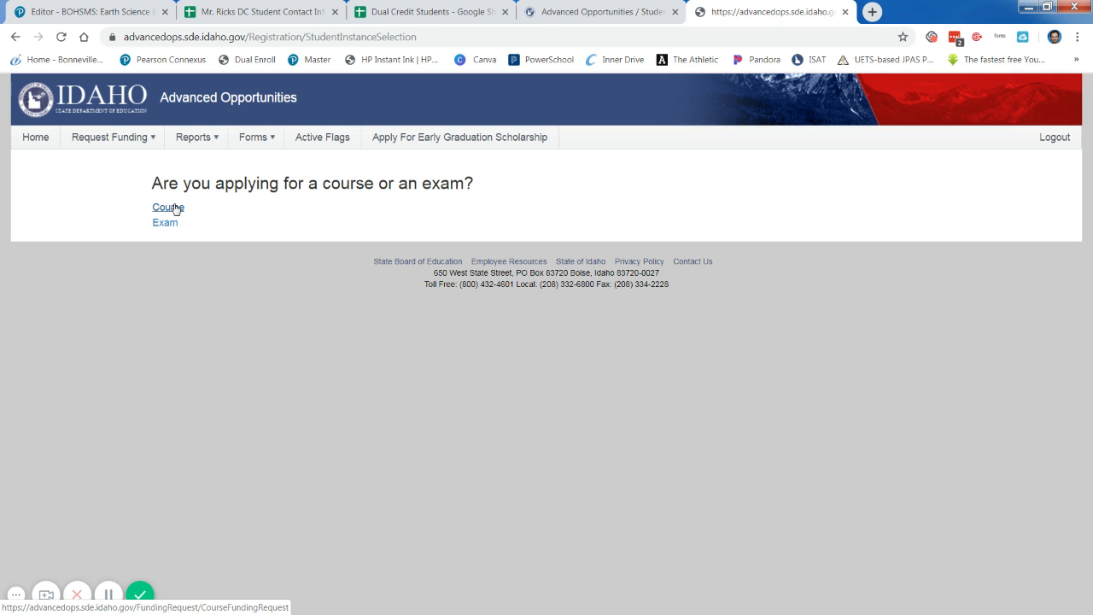
click(167, 206)
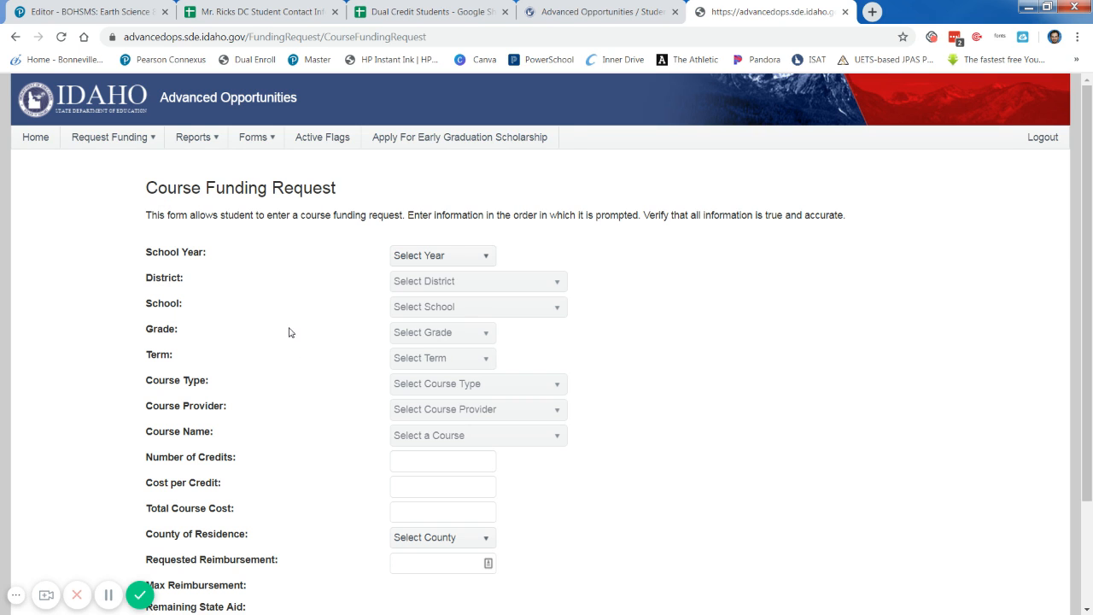
Step: Set school year 2019-2020, Bonneville Joint District and Bonneville High School
scroll(down, 3)
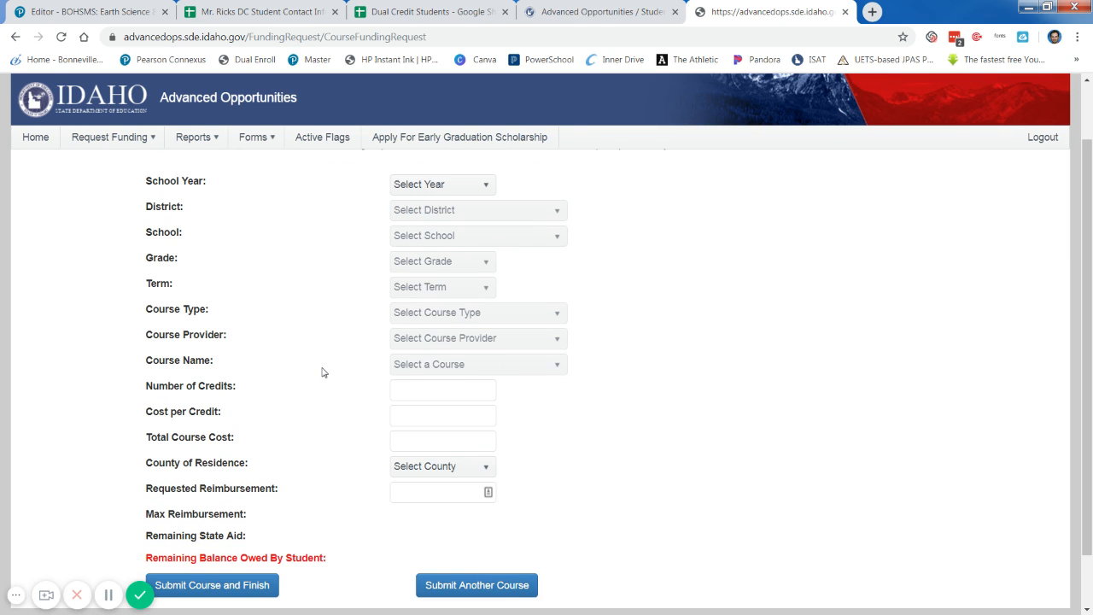
scroll(up, 3)
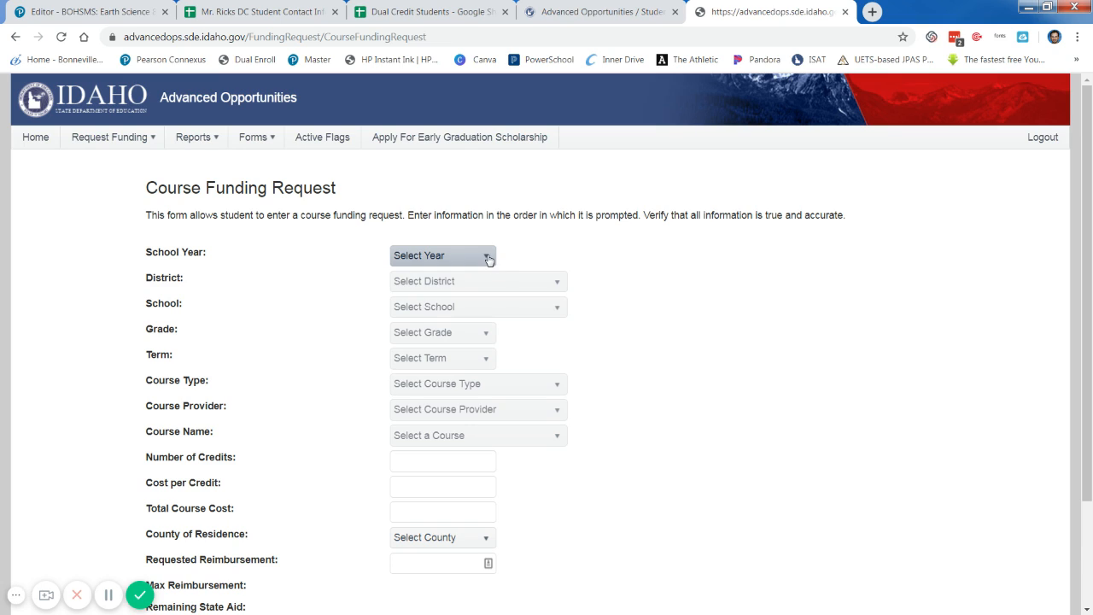
click(442, 255)
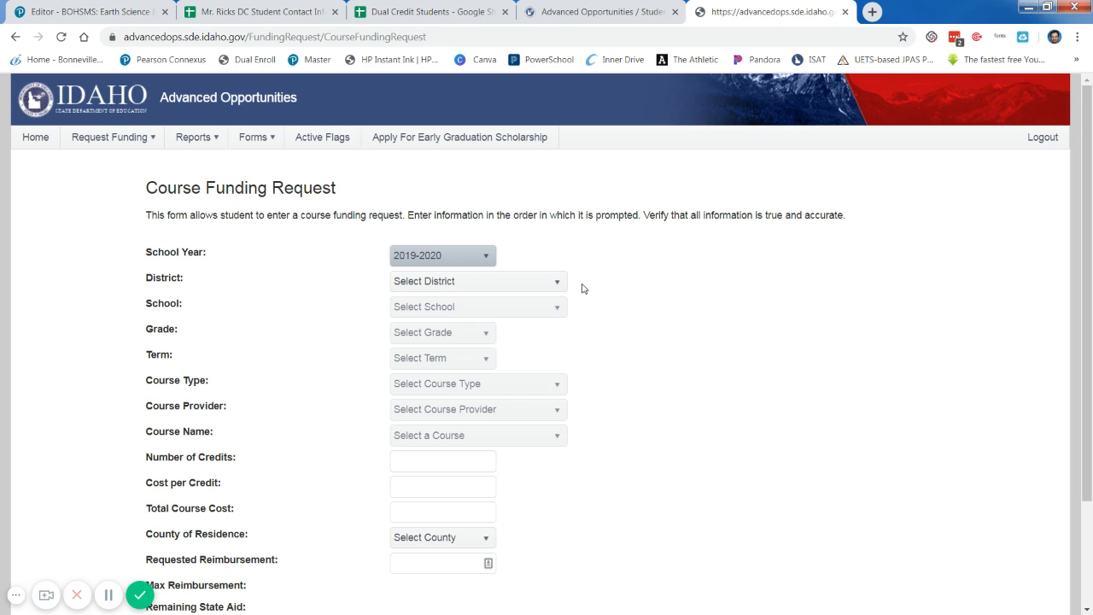
click(476, 281)
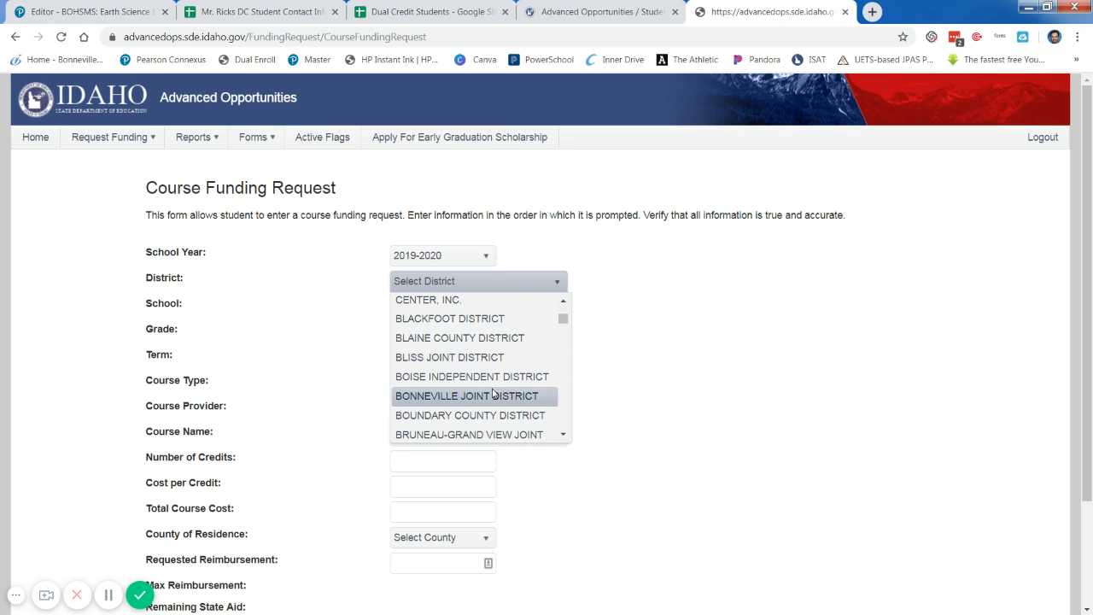
click(467, 395)
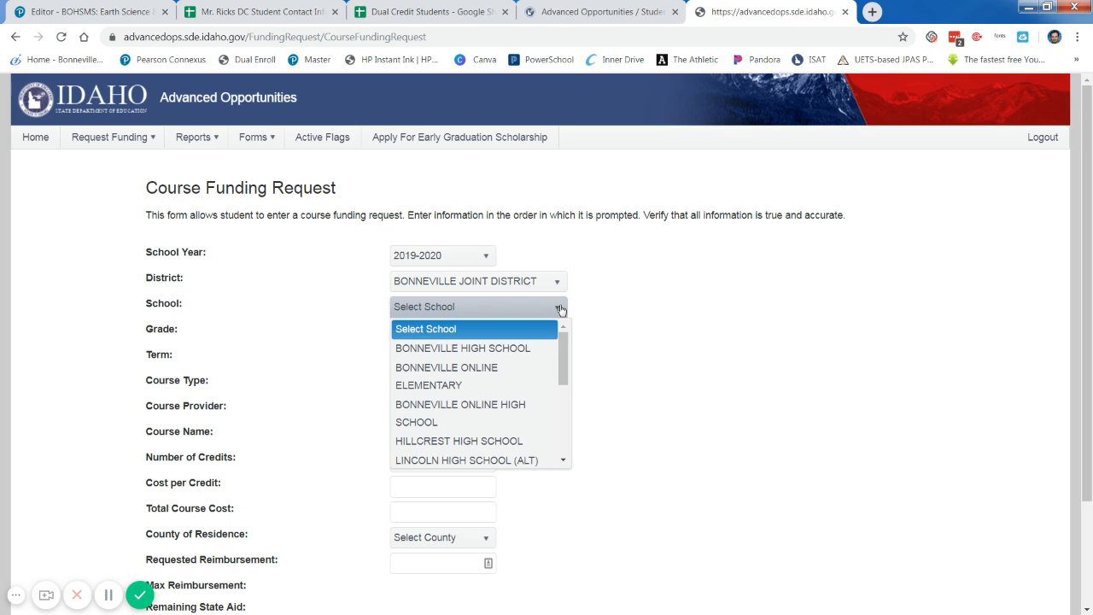
click(462, 348)
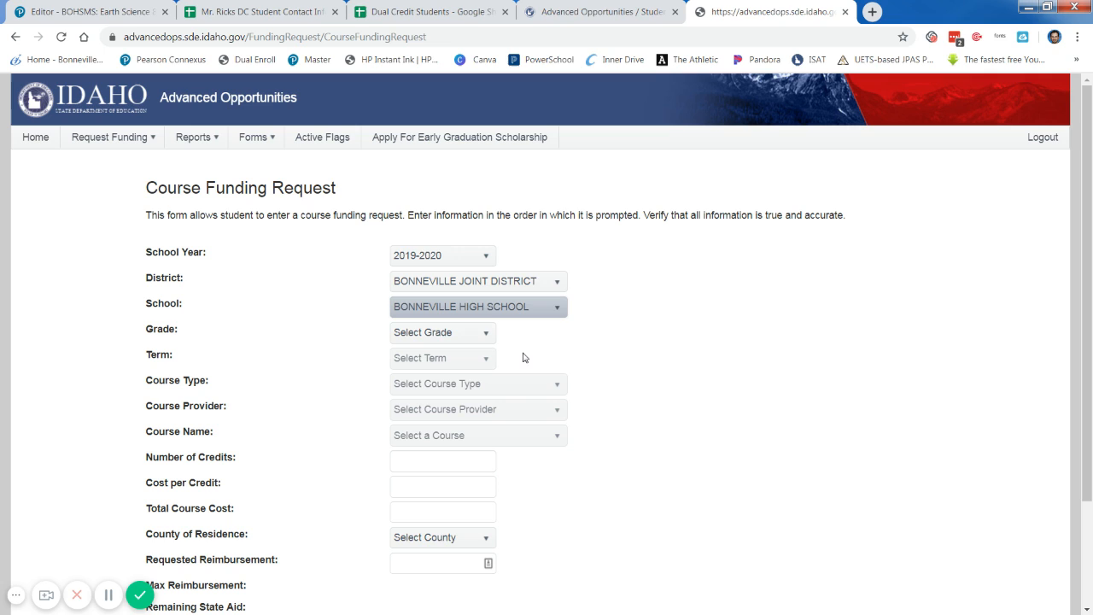
mouse_move(645, 477)
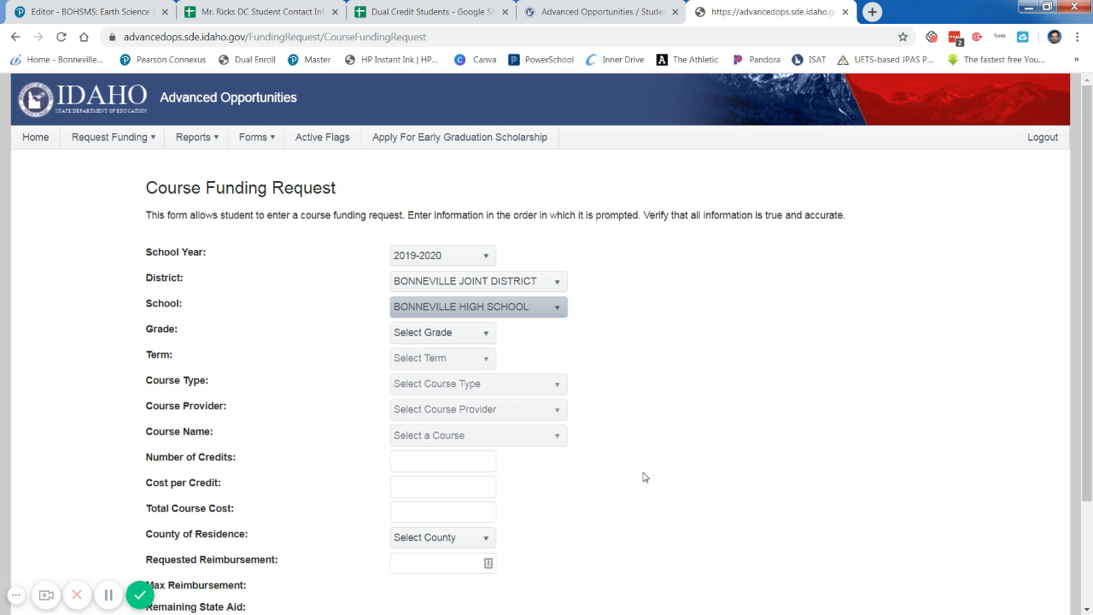
Step: Set the student's grade to 12 and the term to Trimester 1
click(442, 333)
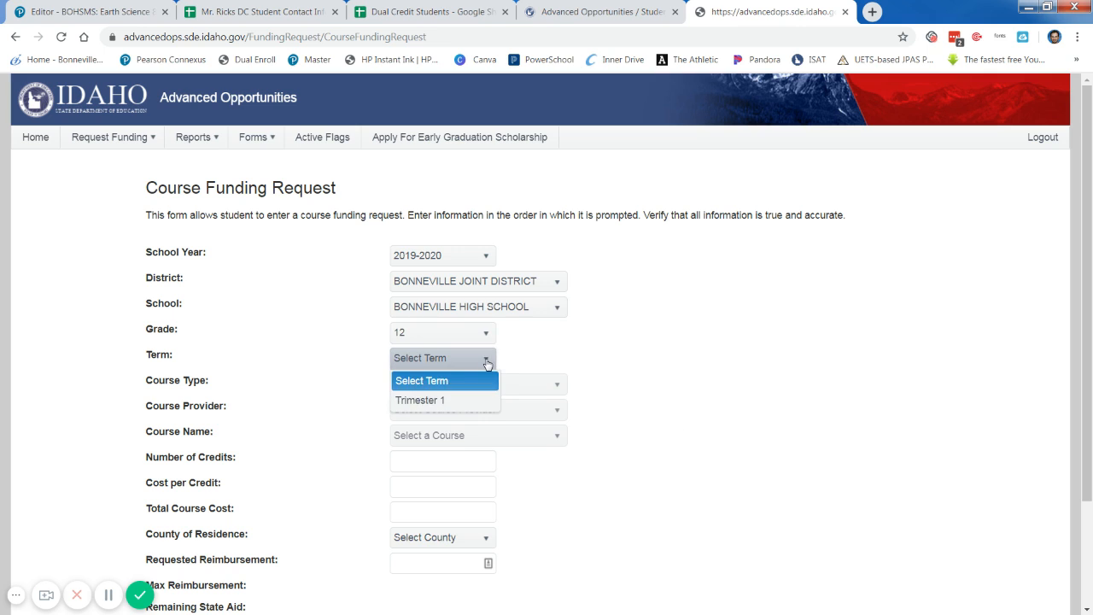
click(419, 399)
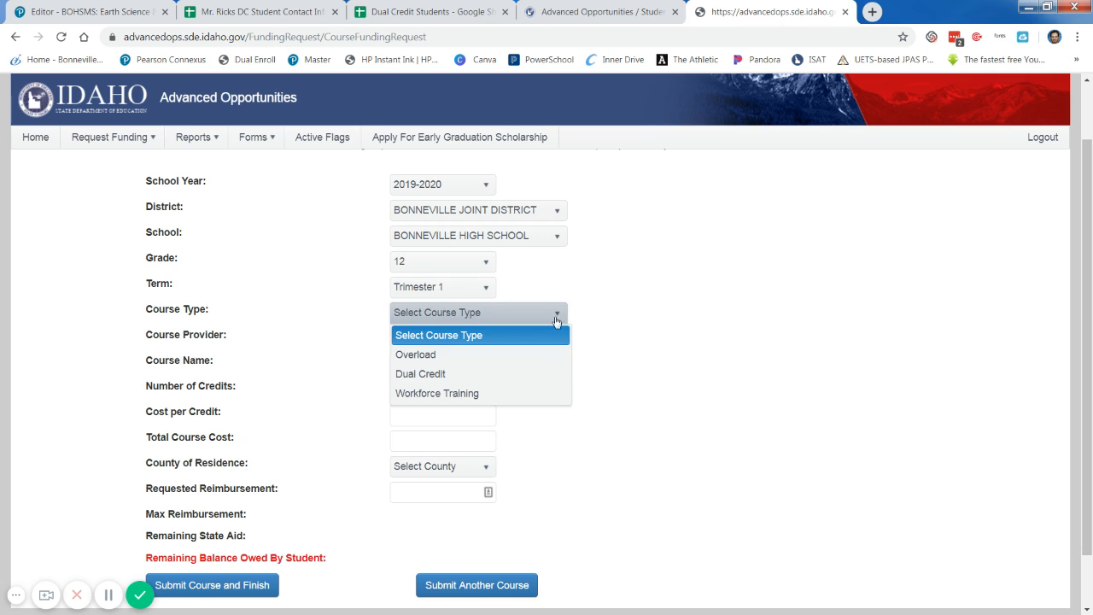
Step: Choose Dual Credit from College of Southern Idaho, course GEOL 104 Natural Disasters and Env Geology
click(420, 374)
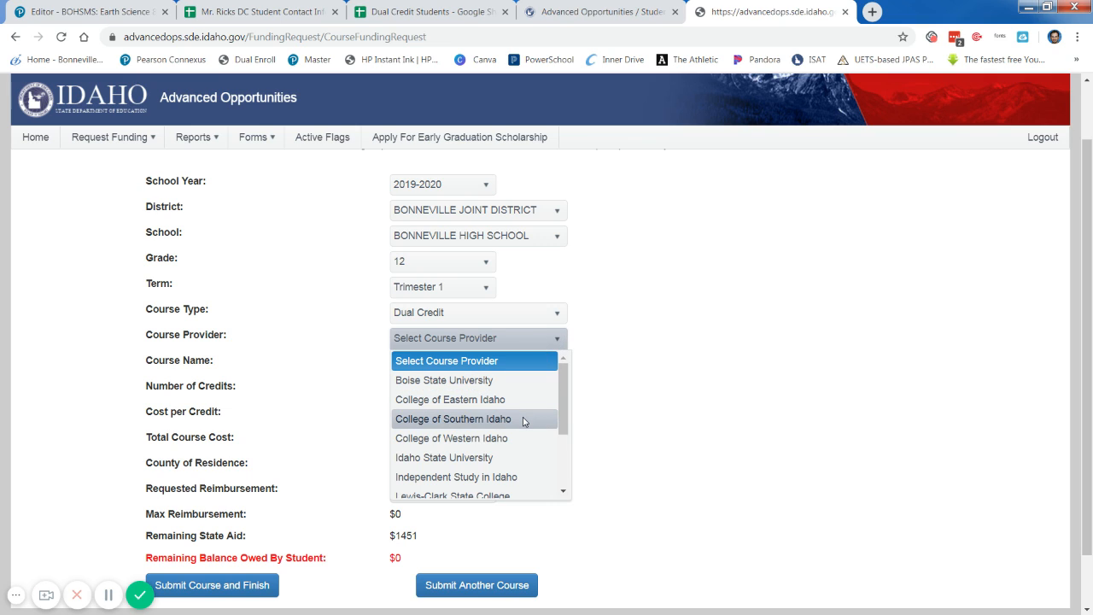
click(452, 418)
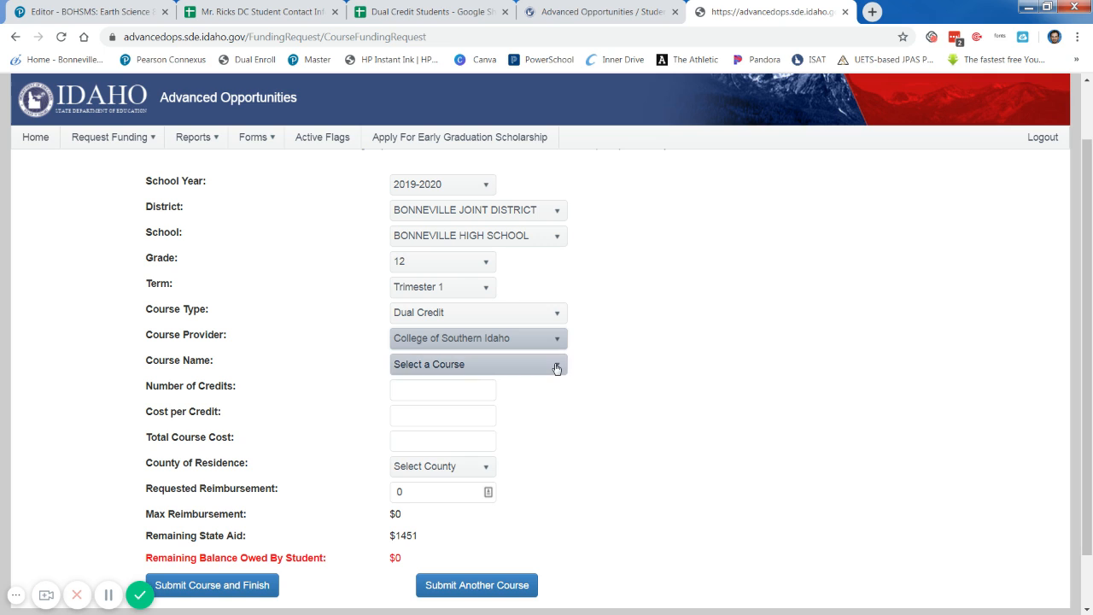
click(476, 364)
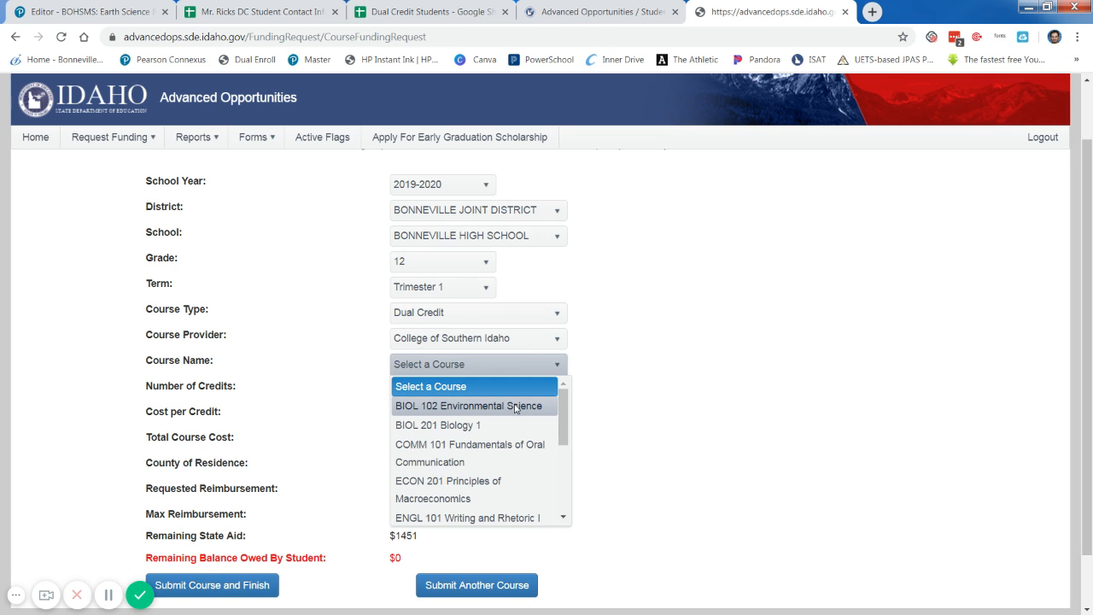
scroll(down, 3)
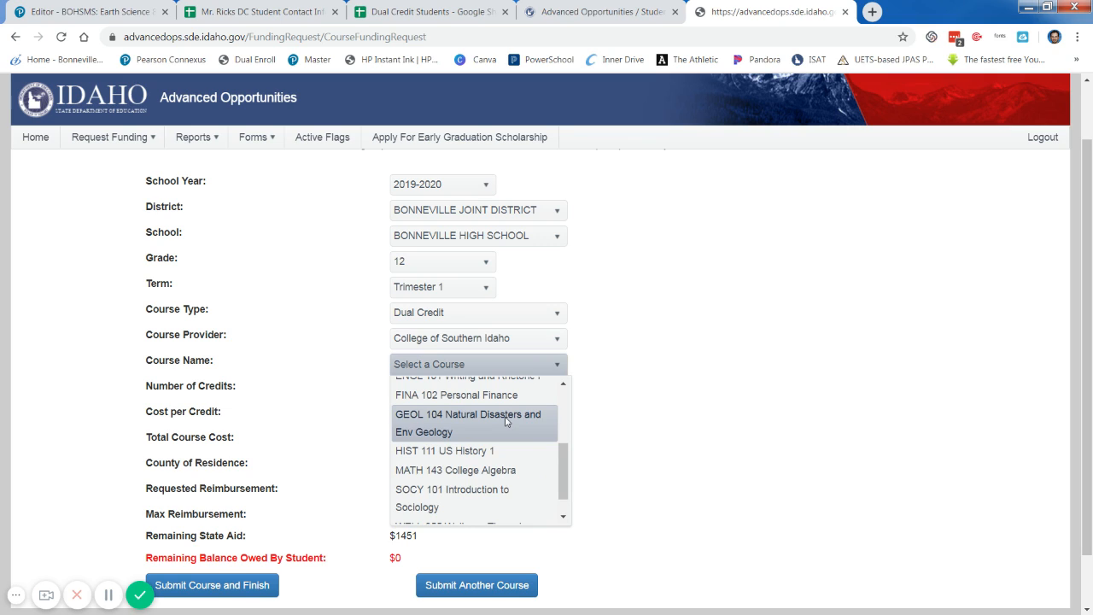
click(468, 422)
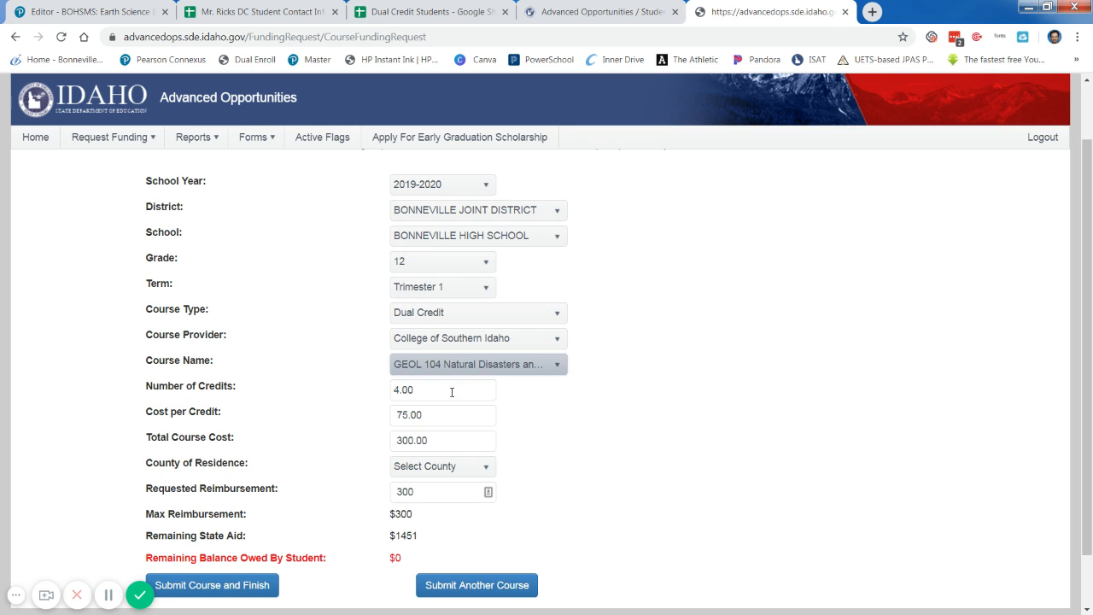
scroll(down, 3)
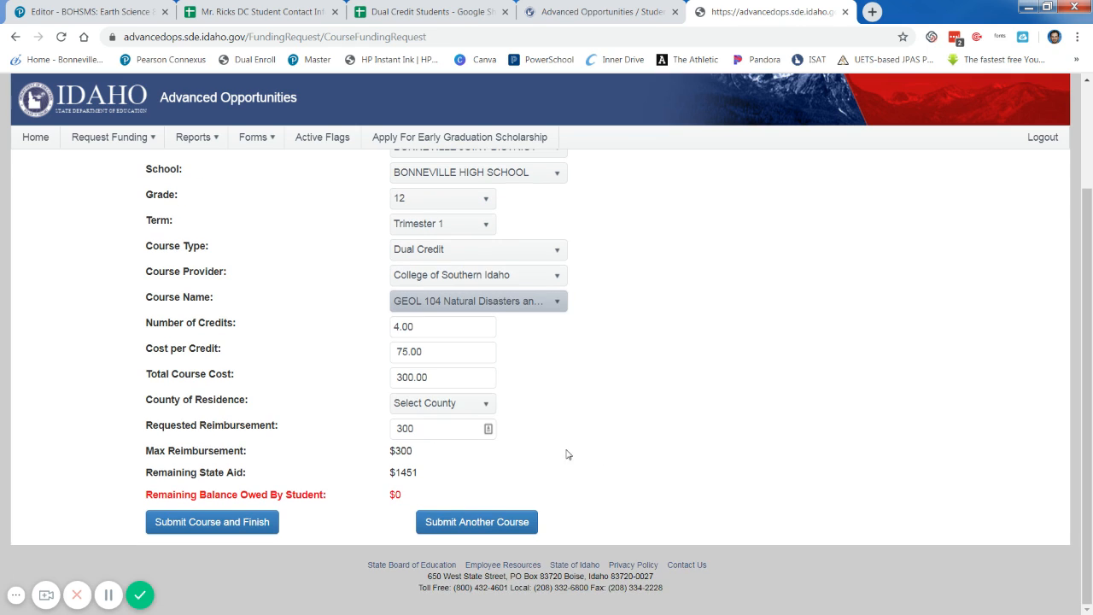
Step: Set the county of residence to Bonneville, leaving $300 requested reimbursement
click(441, 402)
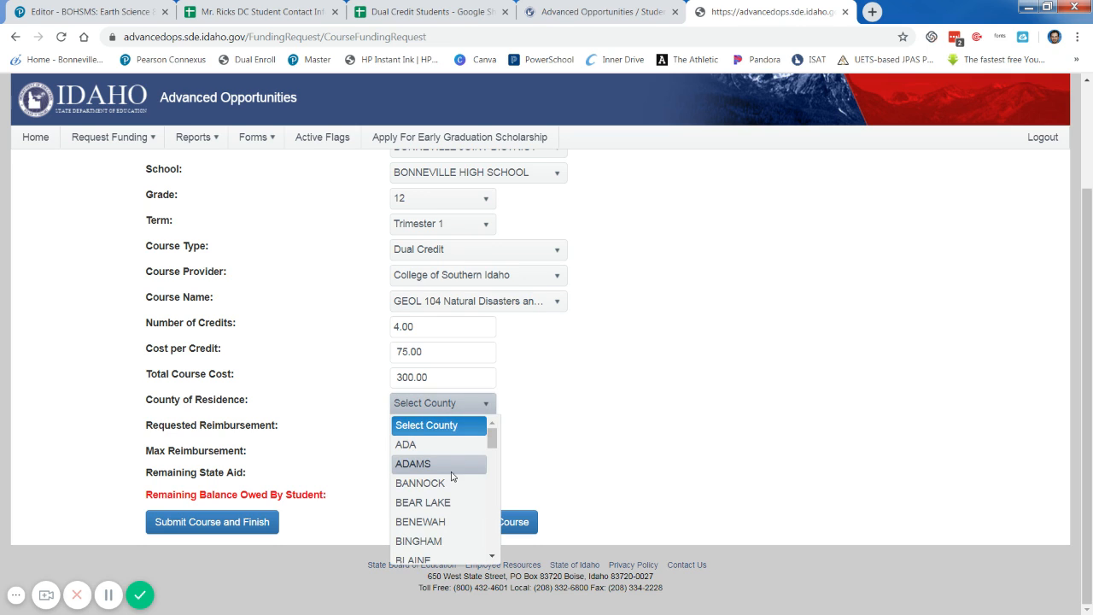
click(425, 402)
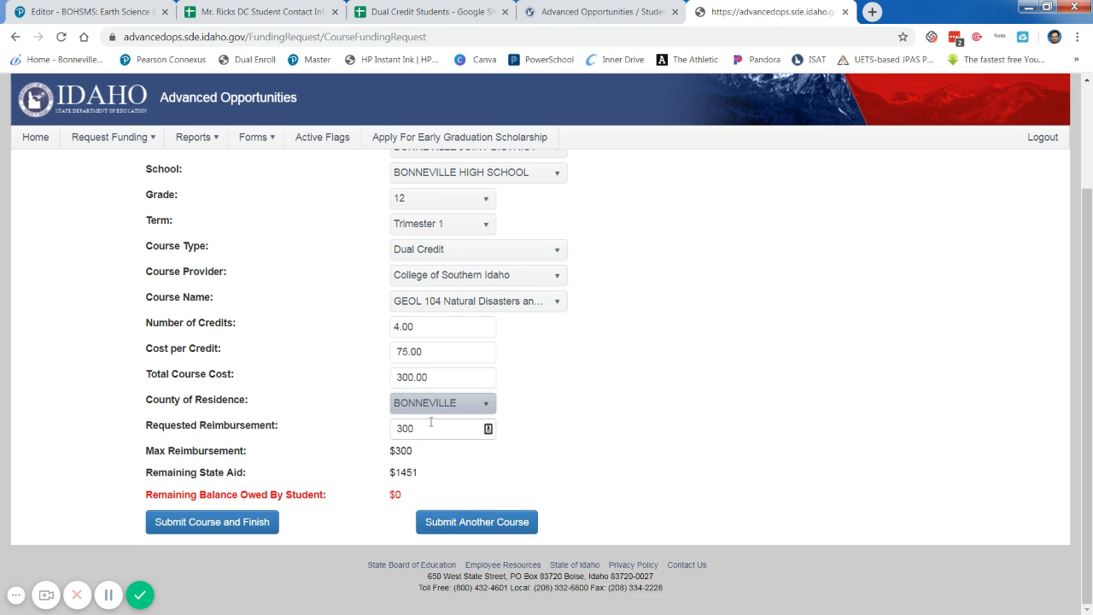
mouse_move(643, 500)
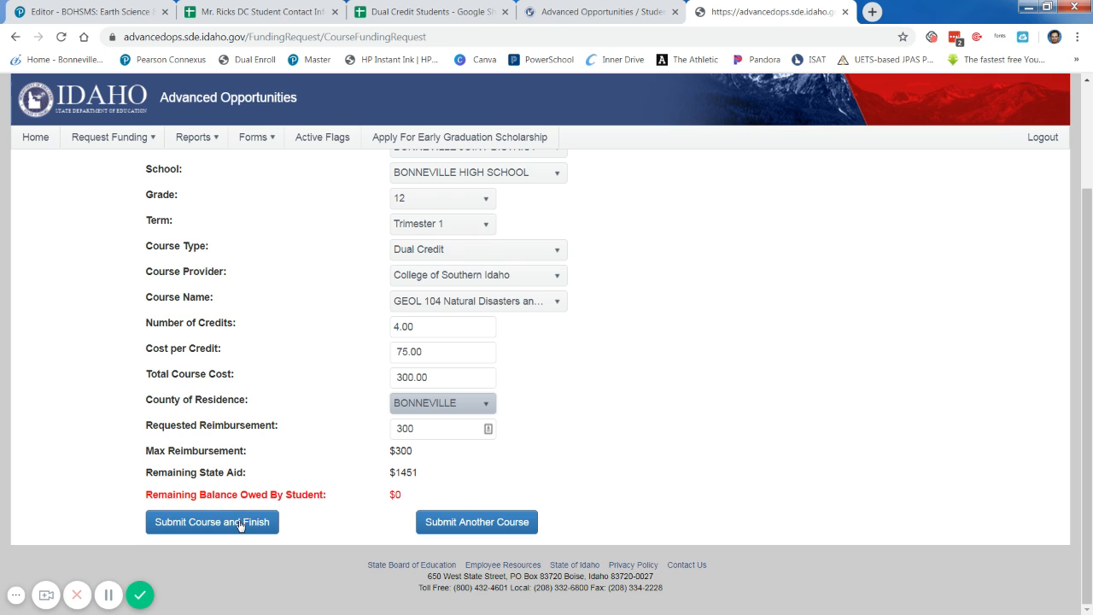
mouse_move(318, 522)
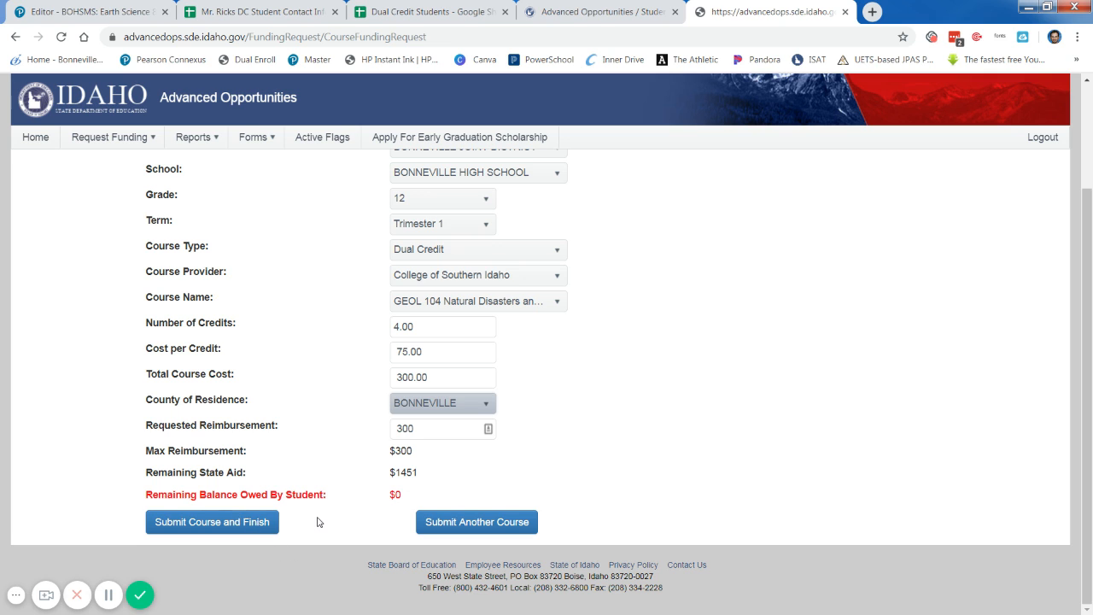
scroll(up, 3)
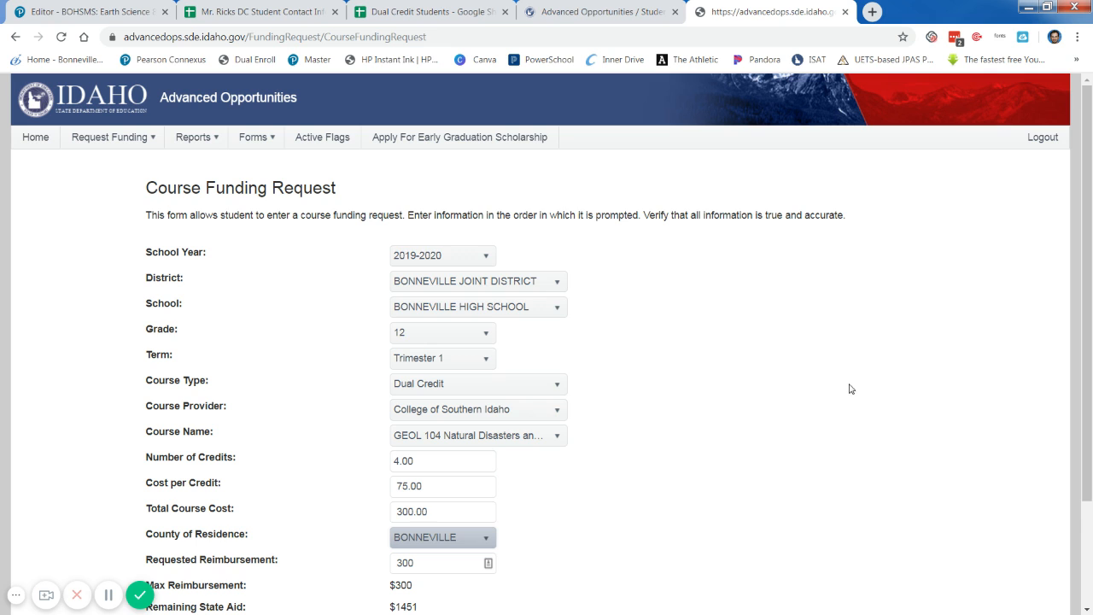
mouse_move(808, 385)
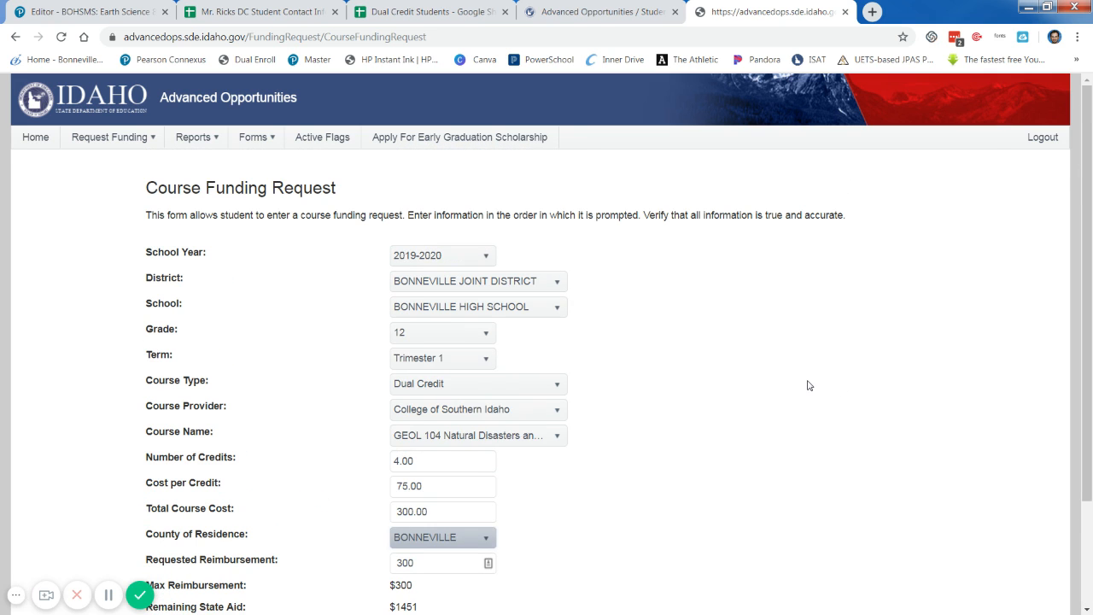
mouse_move(489, 376)
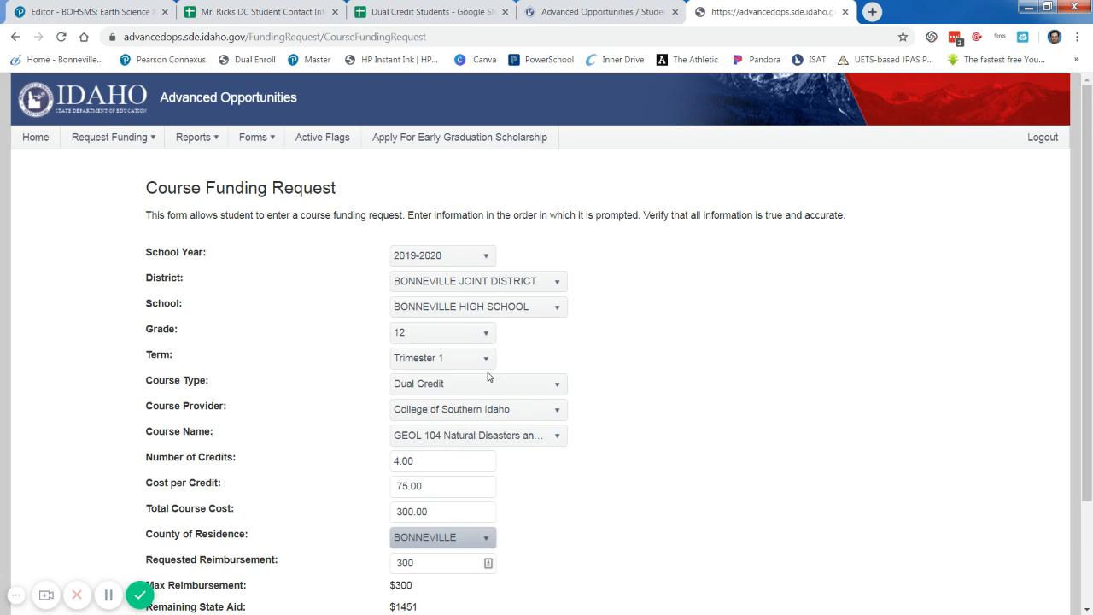
mouse_move(689, 407)
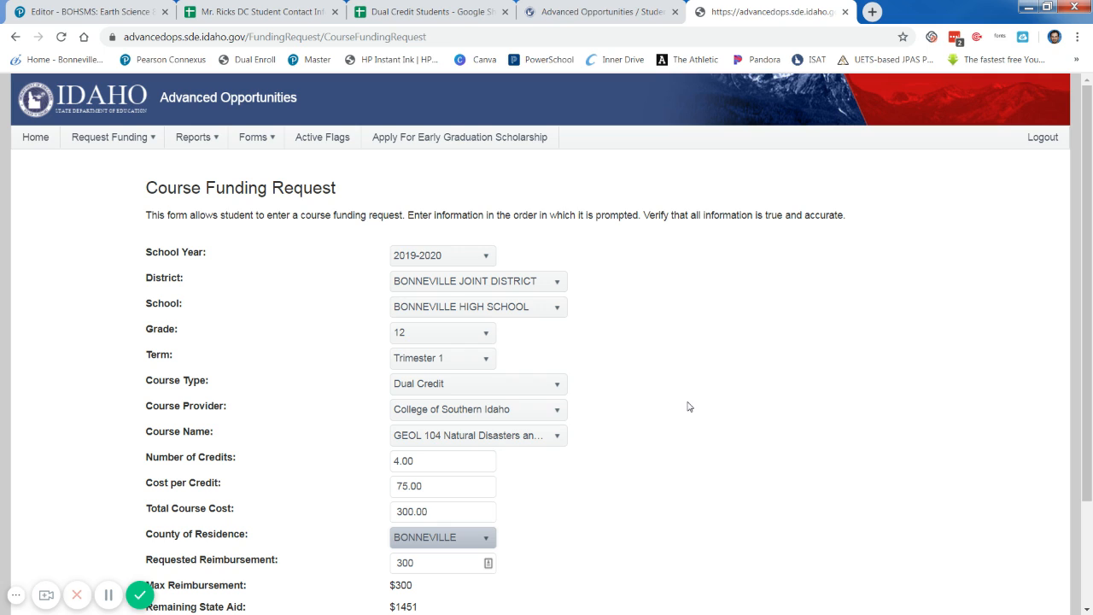
mouse_move(693, 399)
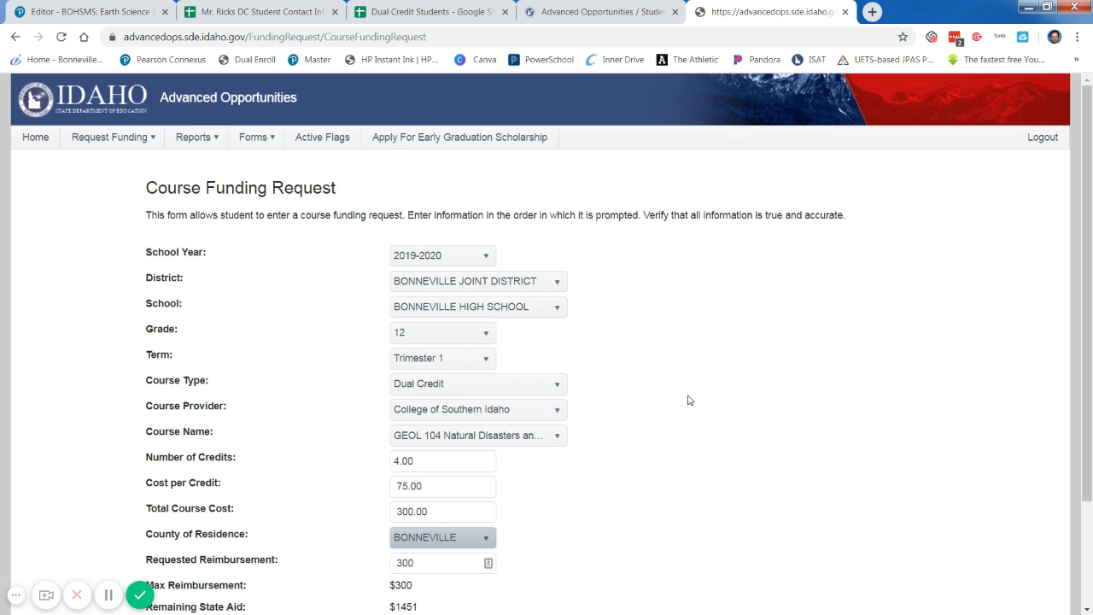
mouse_move(189, 555)
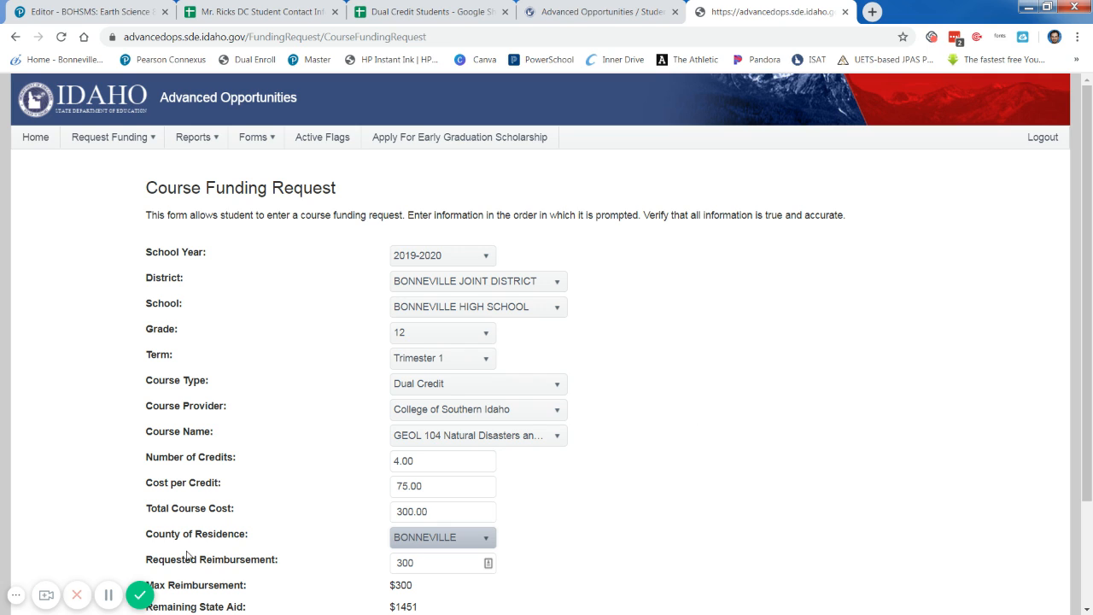